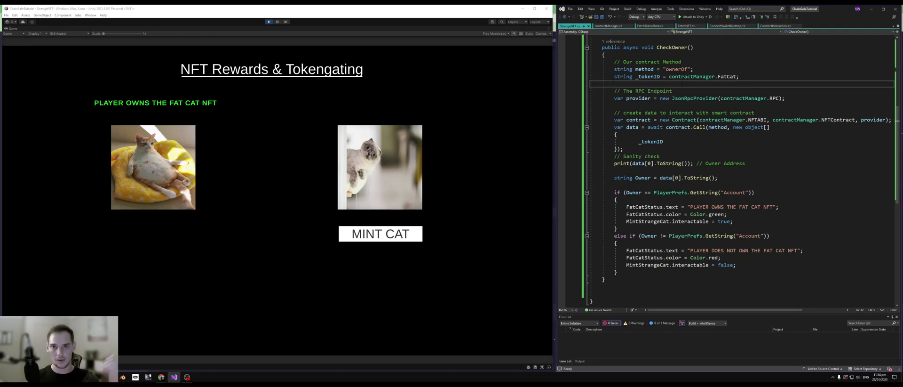
- Write the comment '// Function to mint our strange cat' and an empty 'public async void MintStrangeCat()' stub below CheckOwner
scroll("down", 3)
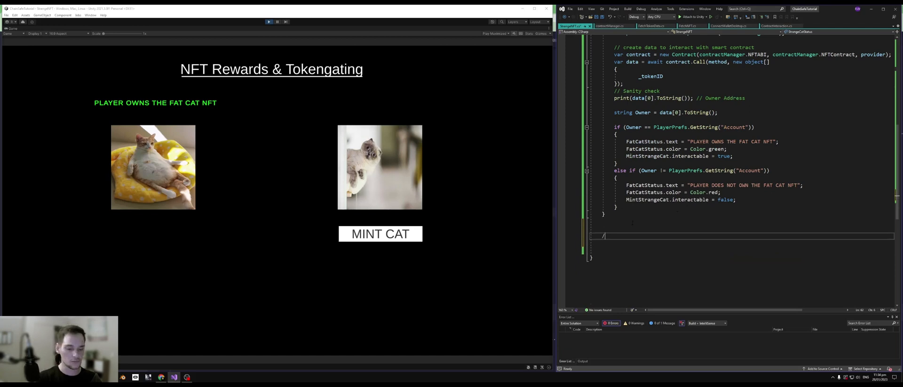
type("/ Function to mint")
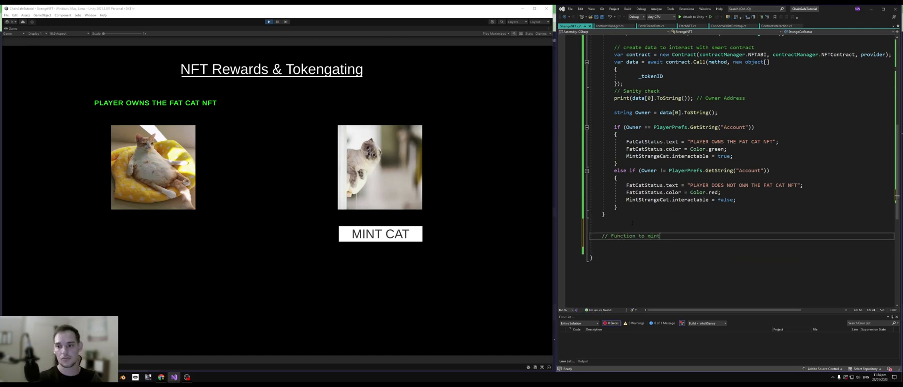
type("our strange cat")
type("public void asyb")
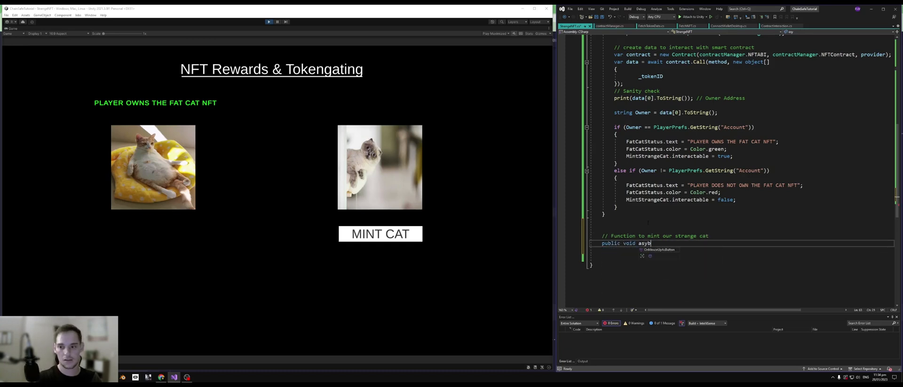
type("MI")
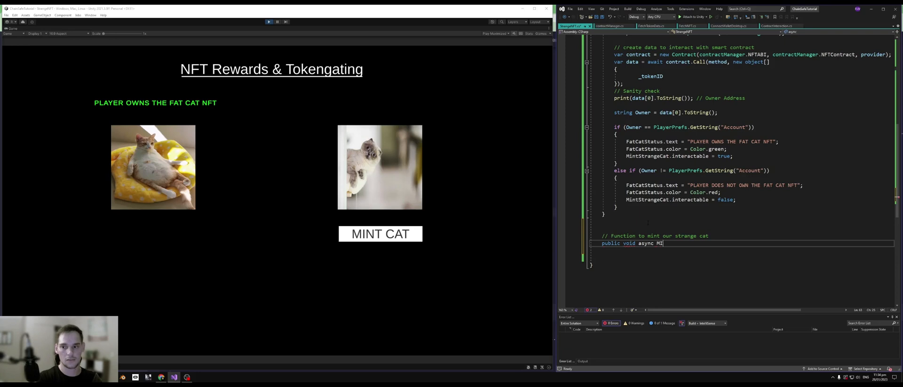
type("StrangeCat () {")
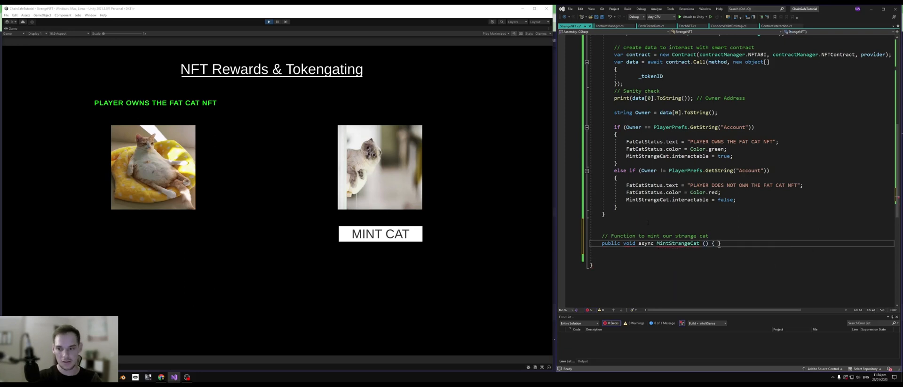
key("Enter")
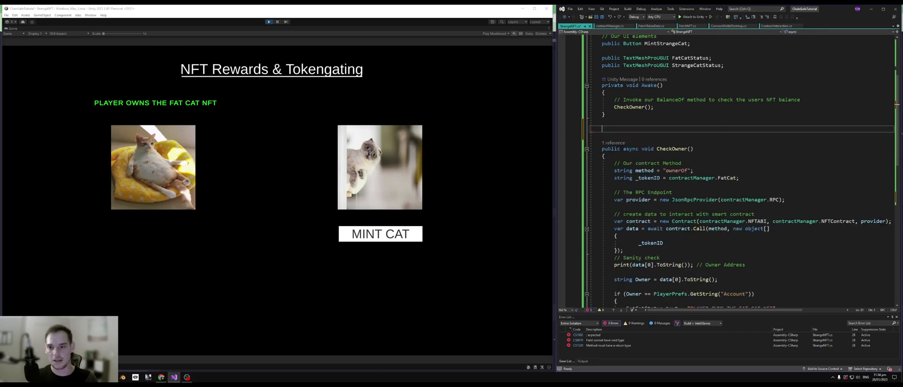
- Go to the token script's TransferTokens method and copy its transaction body
scroll("down", 3)
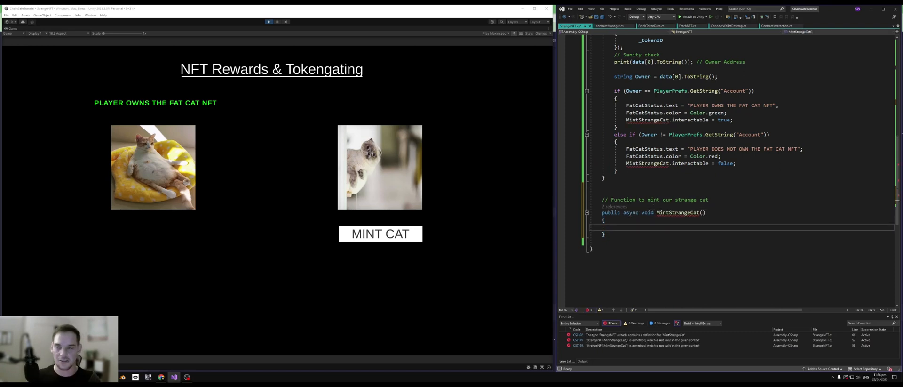
left_click(651, 25)
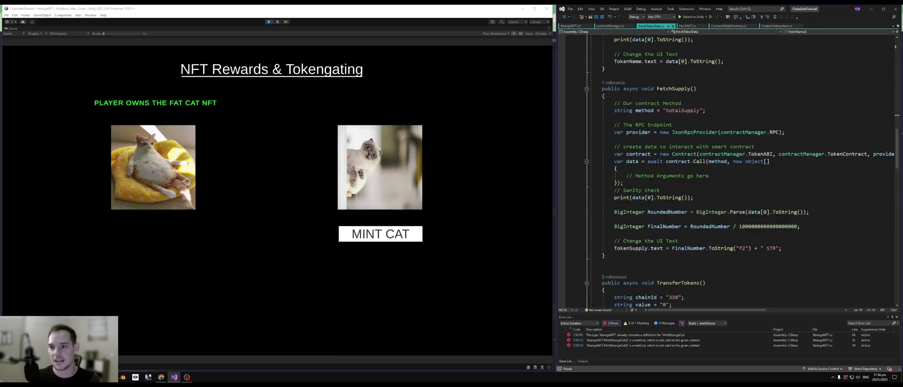
scroll("down", 3)
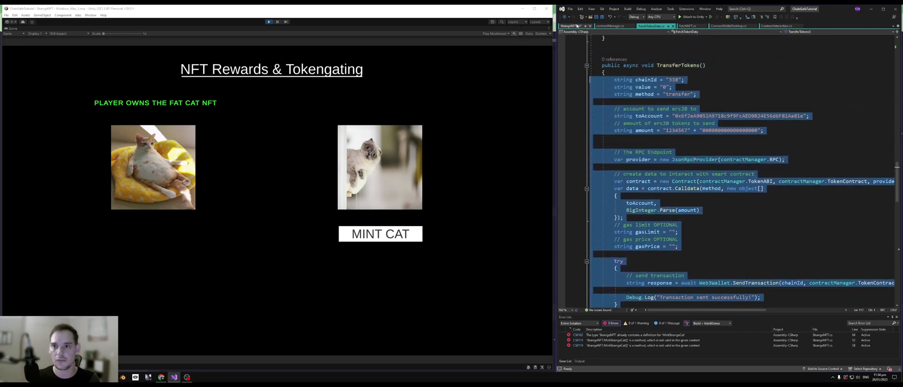
- Rename the stub to MintCat and paste the copied TransferTokens code into its body
left_click(574, 26)
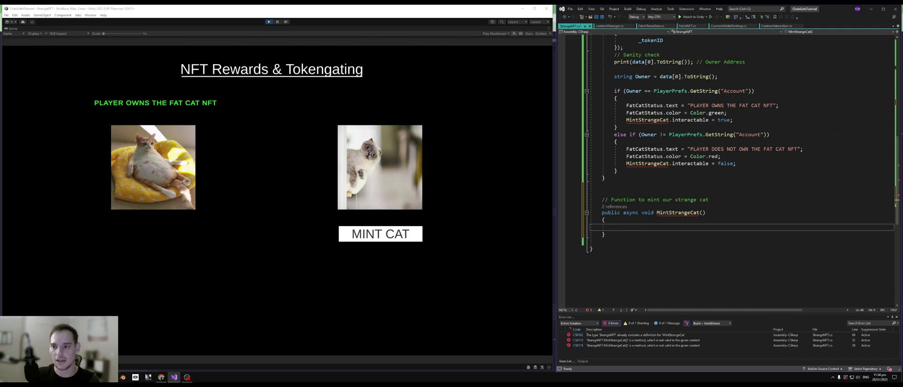
double_click(677, 212)
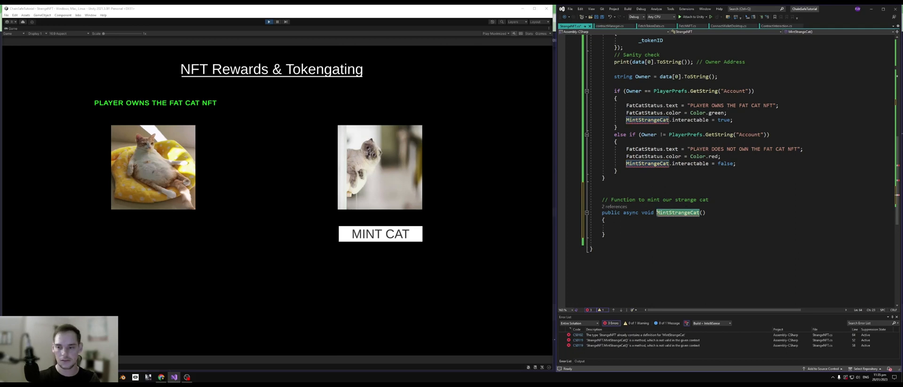
type("Mint")
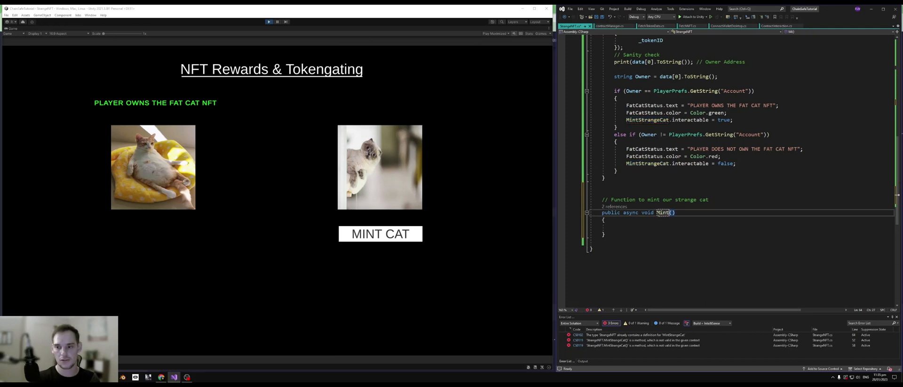
double_click(661, 213)
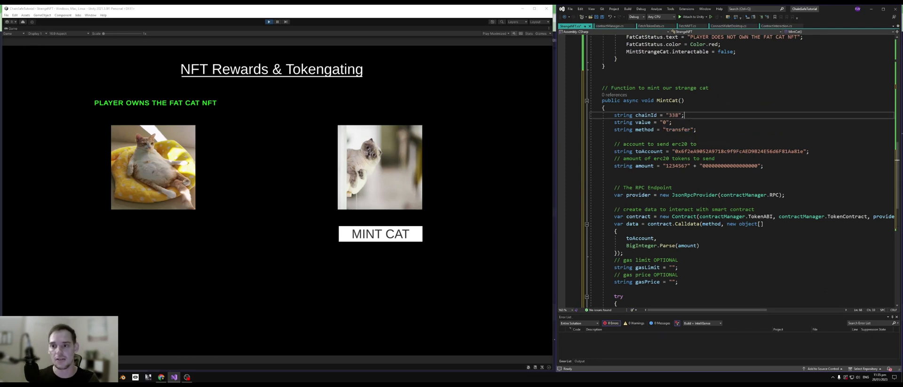
double_click(673, 114)
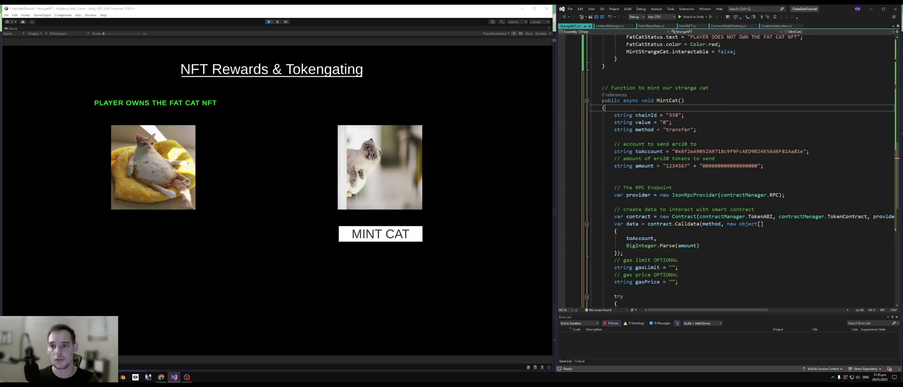
- Add the '// Chains on chainlist.org' comment above chainId and change the method string from transfer to safeMint
type("// Chains on chainlist")
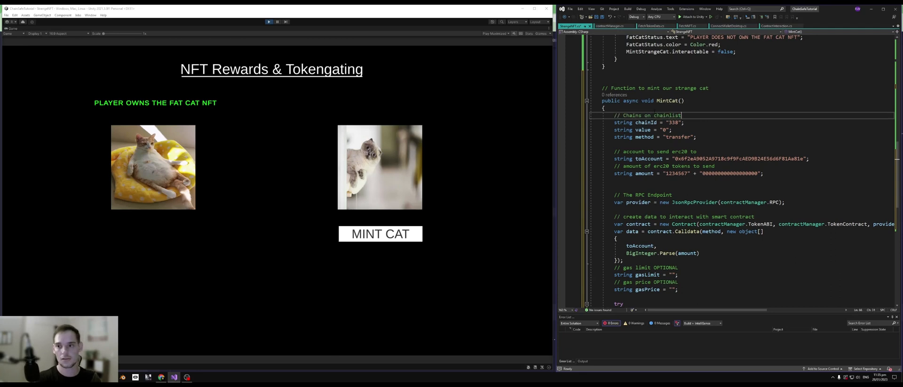
type(".org")
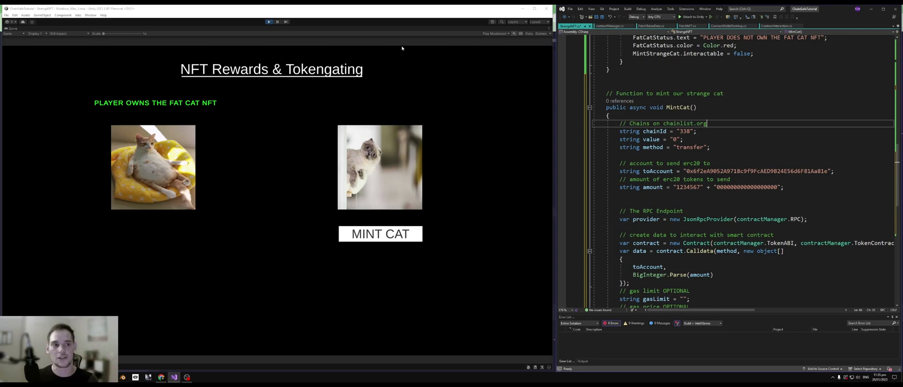
double_click(678, 123)
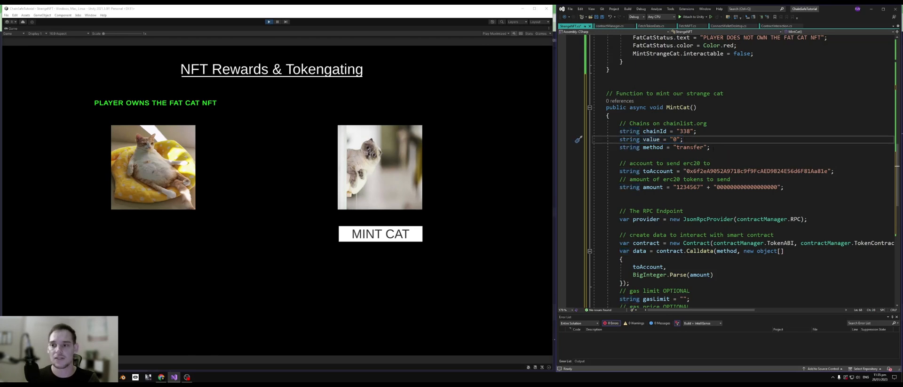
type("safe")
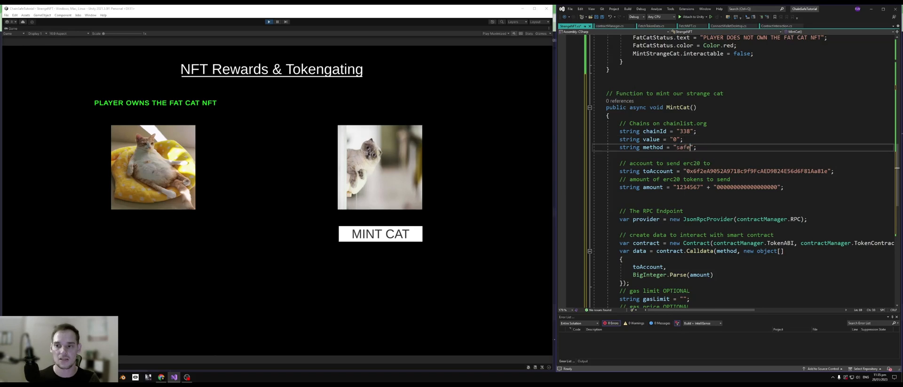
type("Mint")
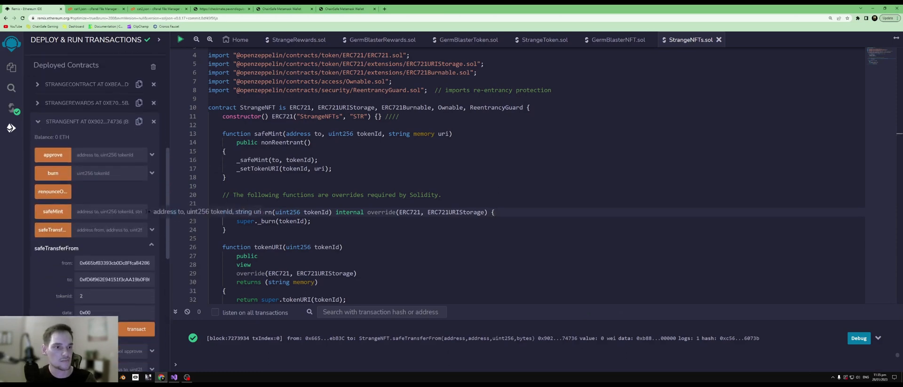
- Expand the deployed contract's safeMint call to show its to, tokenId and uri fields
left_click(53, 211)
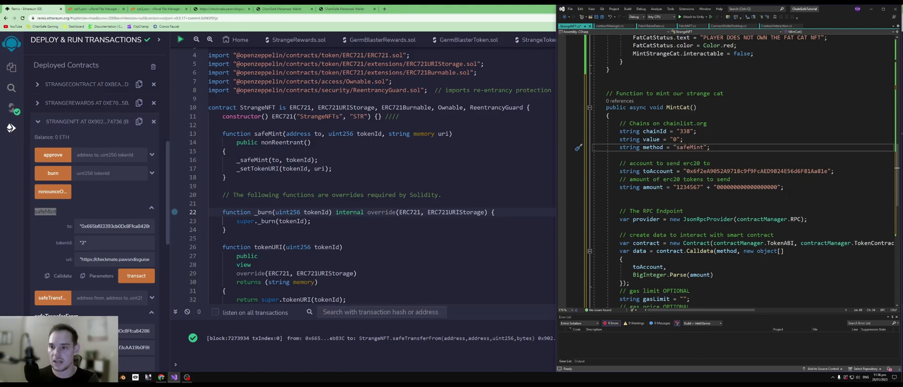
mouse_move(766, 187)
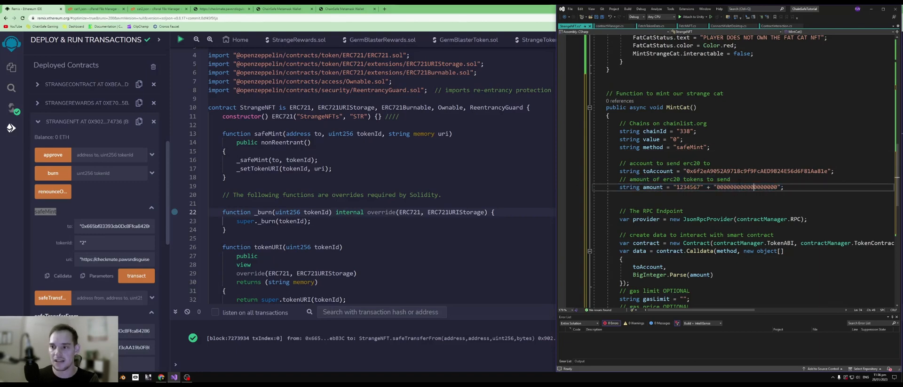
- Replace the amount lines with 'string tokenID = contractManager.StrangeCat;' under a Token ID comment
double_click(674, 179)
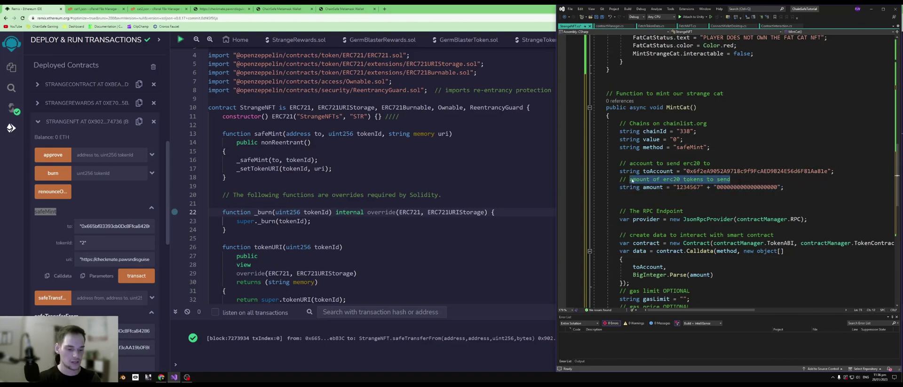
type("TokenI")
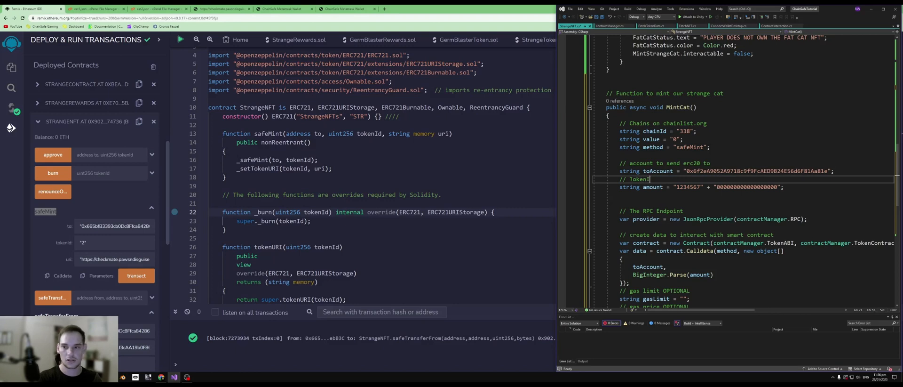
double_click(652, 187)
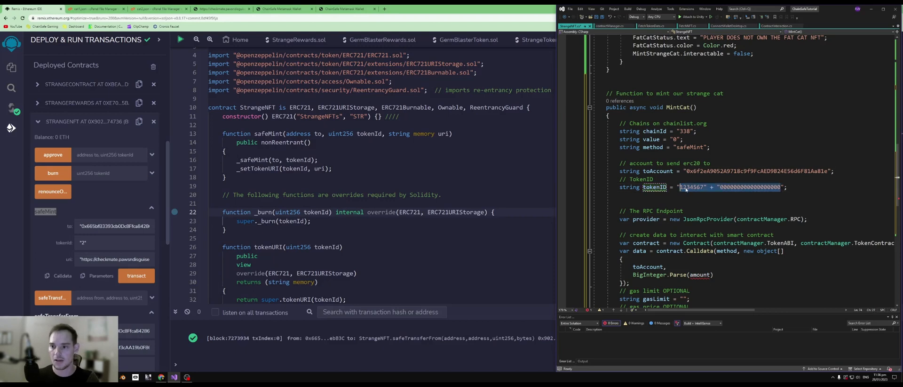
type("Contr")
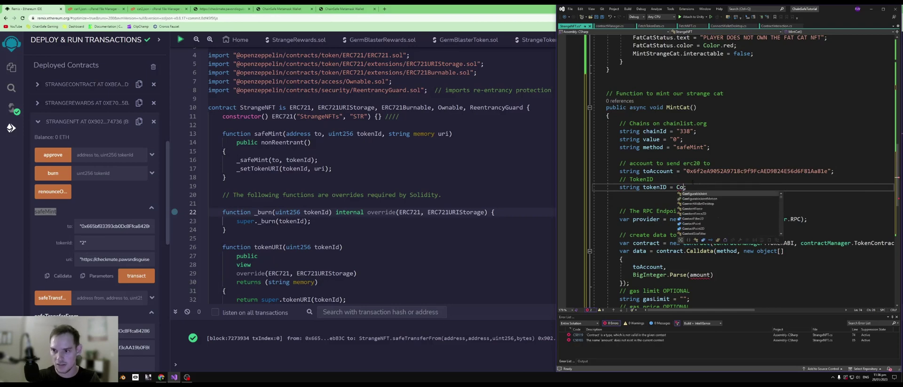
type("contractManager")
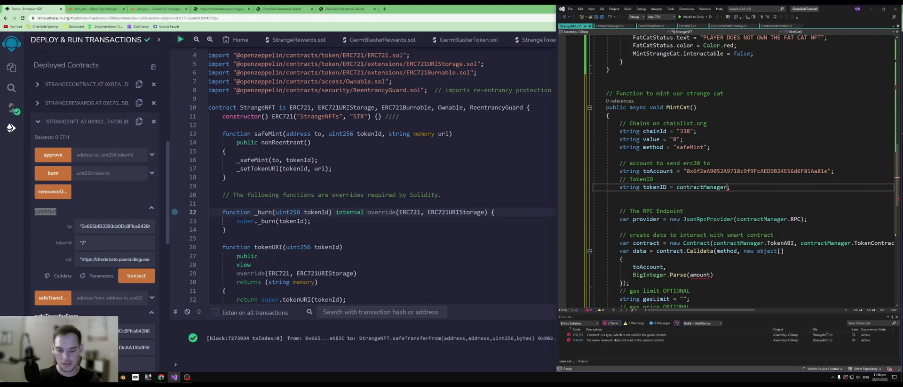
type("strangeCat")
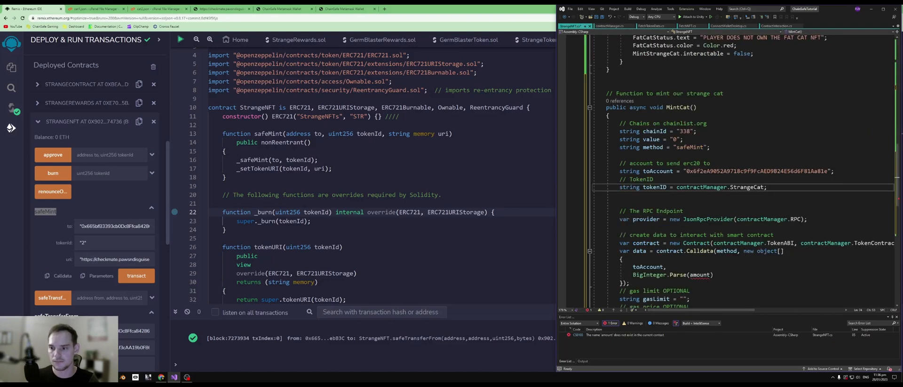
- Begin declaring 'string TokenURI = ""' under a Token URI comment
scroll("down", 3)
type("// Token URI")
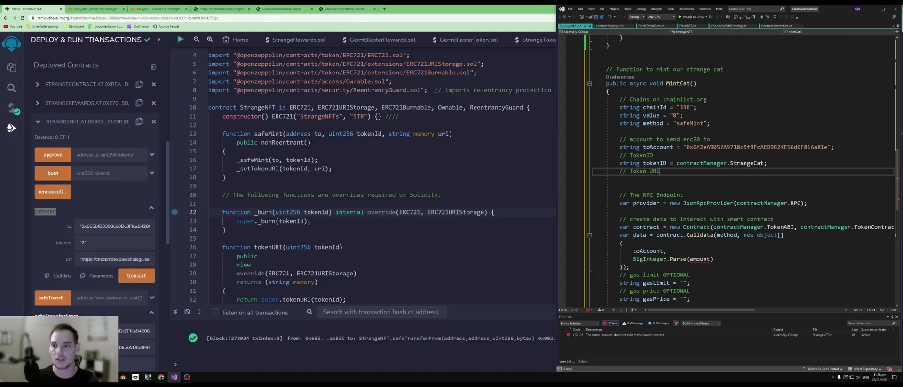
type("string")
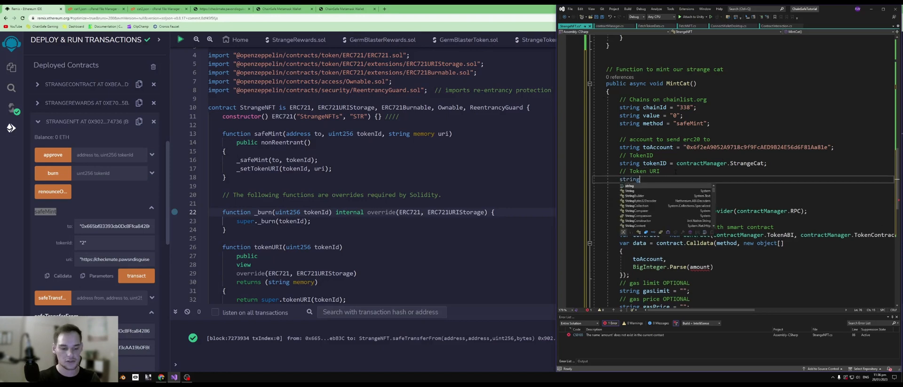
key("Escape")
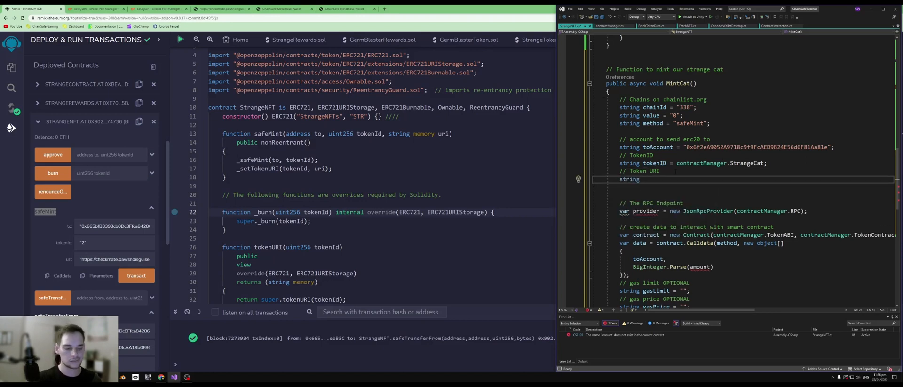
type("TokenURI")
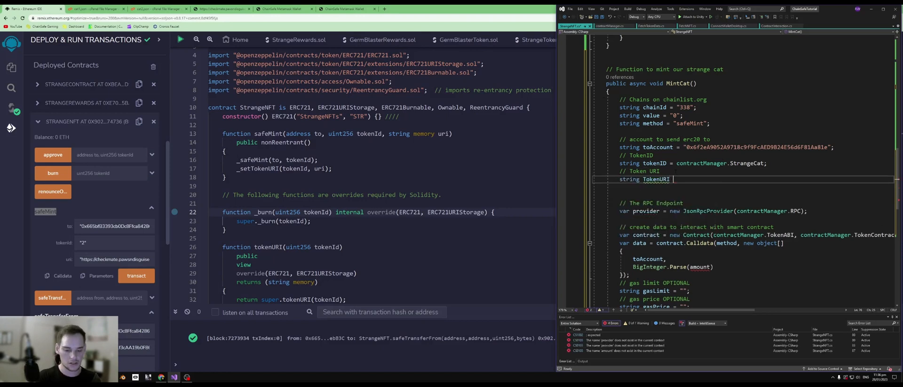
type("= :\"\"")
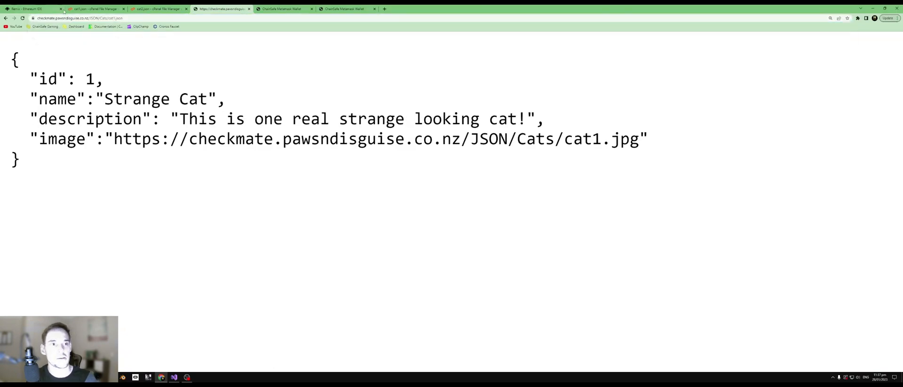
- Copy the cat1.json metadata page's URL from Chrome's address bar
left_click(28, 10)
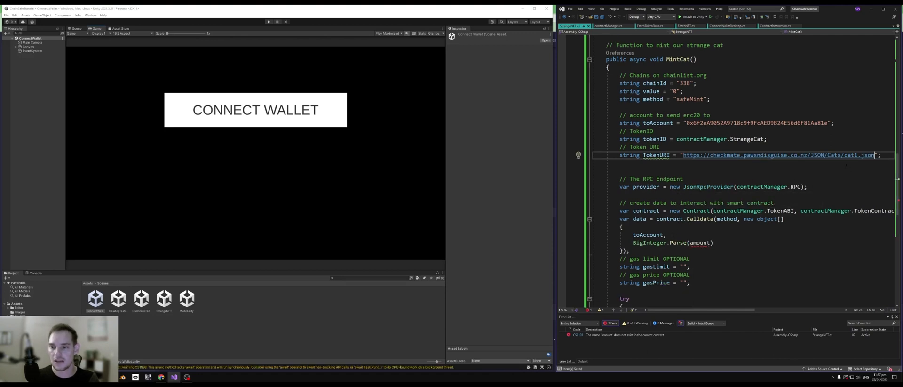
- Assign the cat1.json URL to tokenURI and build the contract from contractManager.NFTABI instead of TokenABI
left_click_drag(685, 155, 875, 155)
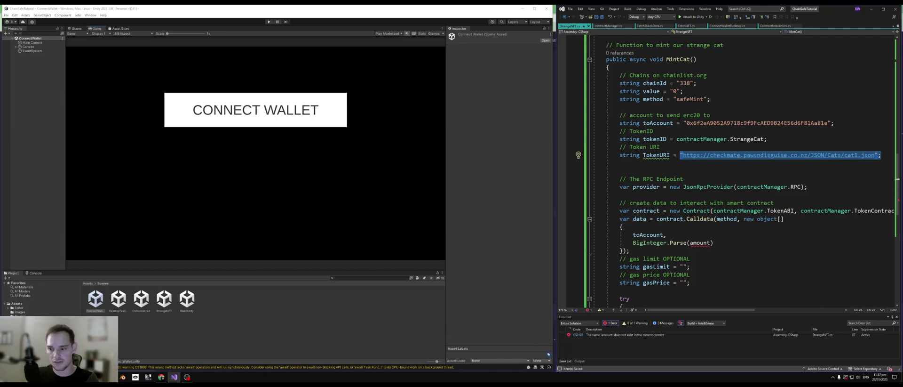
mouse_move(657, 123)
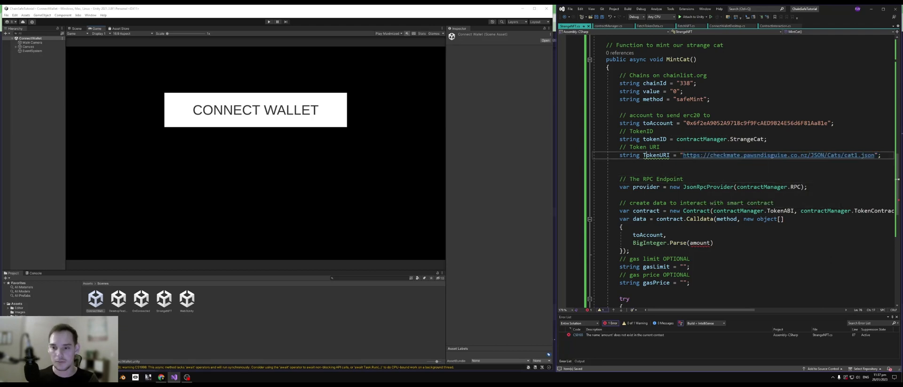
double_click(655, 155)
type("t")
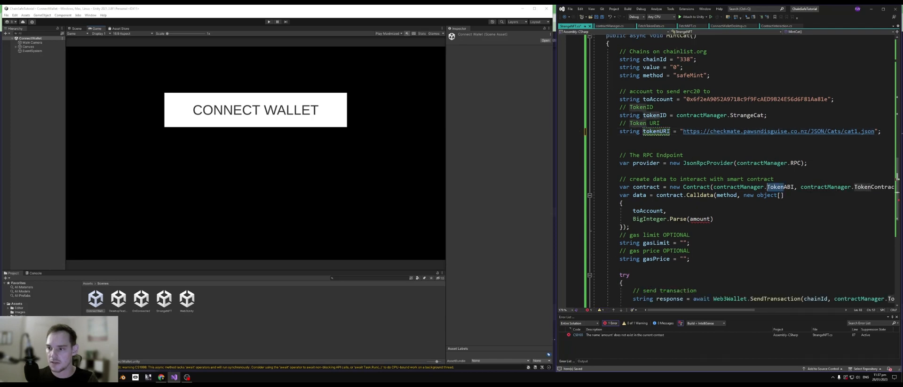
type("NFTABI")
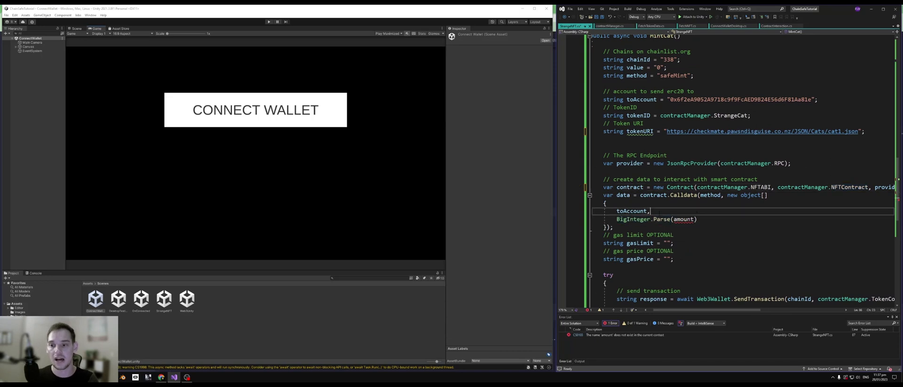
- Make the calldata parse tokenID with BigInteger.Parse instead of amount
double_click(631, 219)
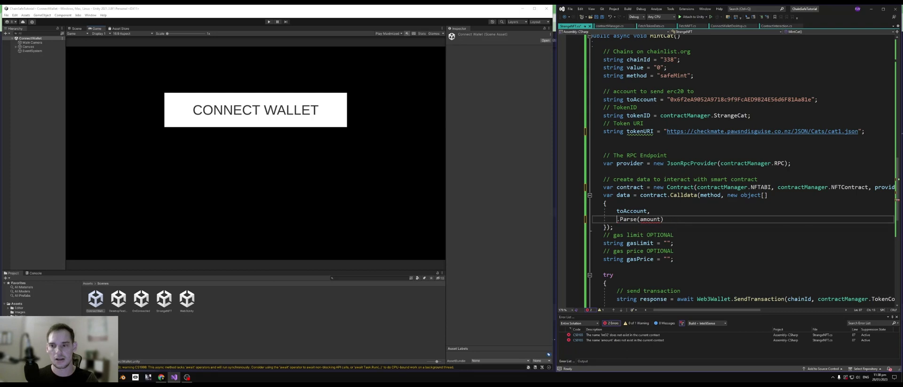
type("Int3")
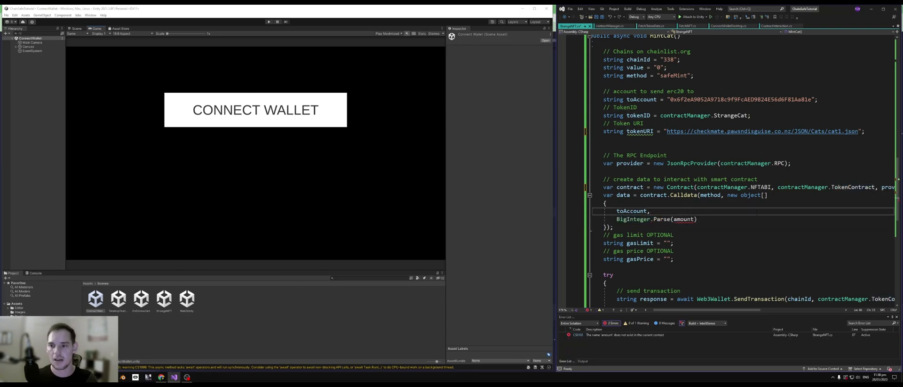
double_click(631, 210)
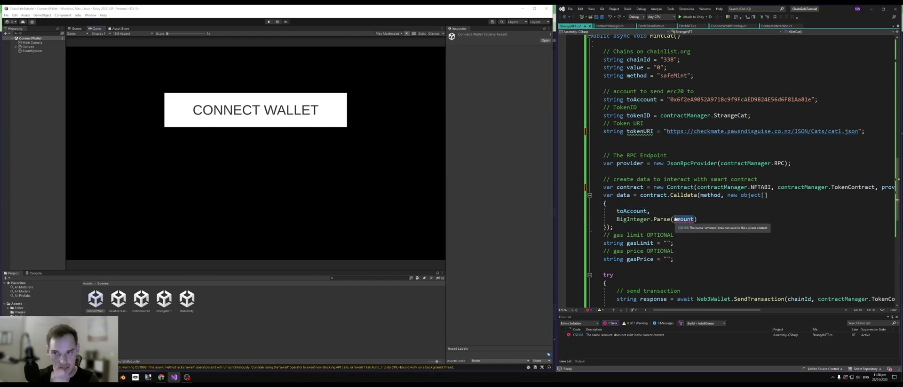
type("tokenID")
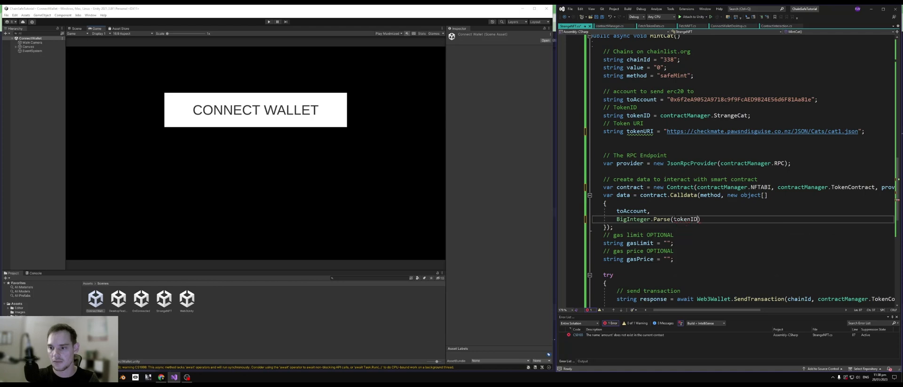
double_click(687, 219)
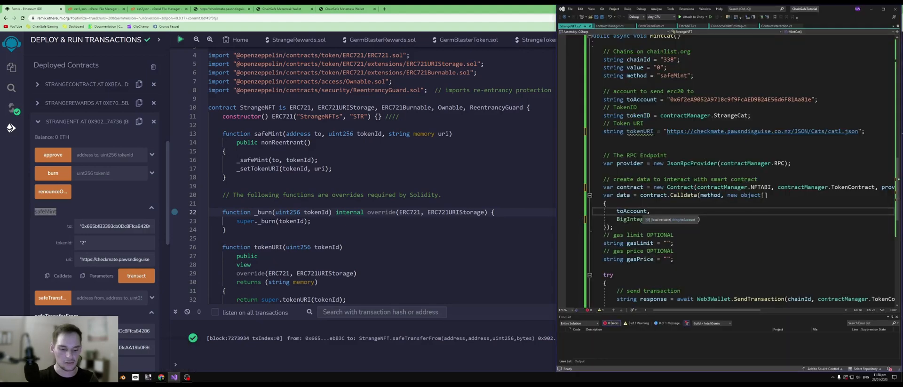
- Pass toAccount, BigInteger.Parse(tokenID) and tokenURI as the three safeMint calldata arguments
type("tokeb")
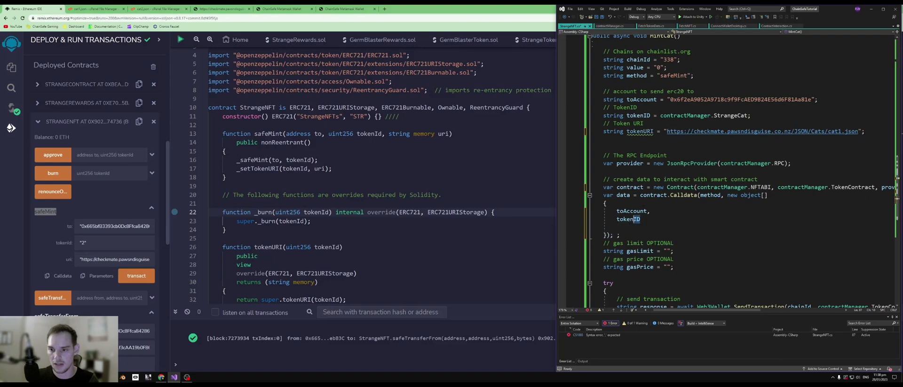
type("BigInteger.Parse(tokenId),")
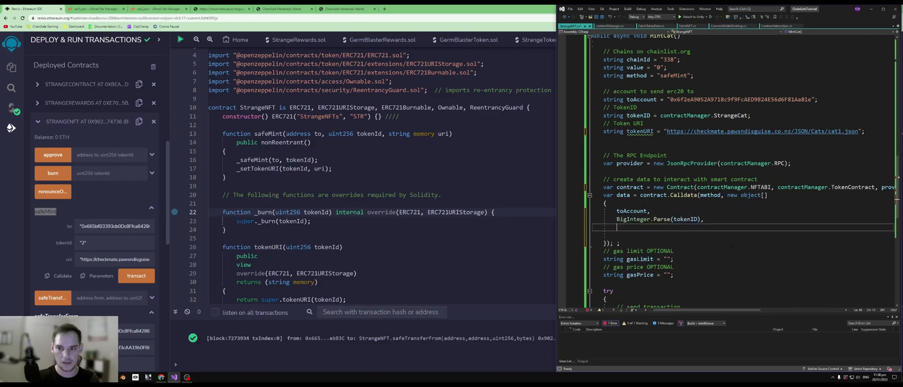
type("tokenURI")
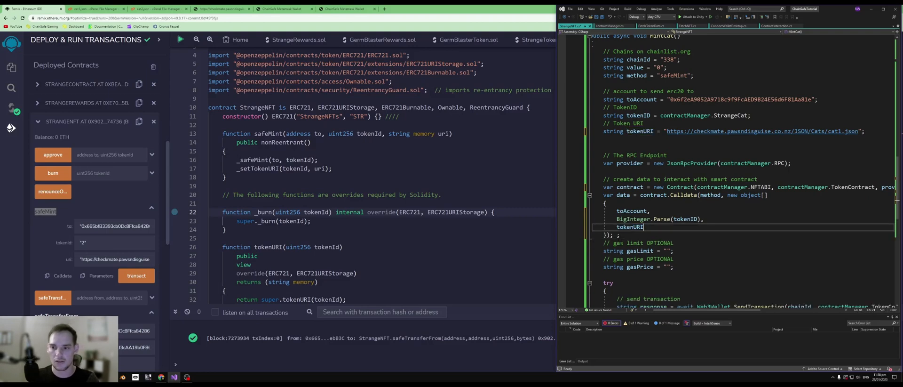
scroll("down", 3)
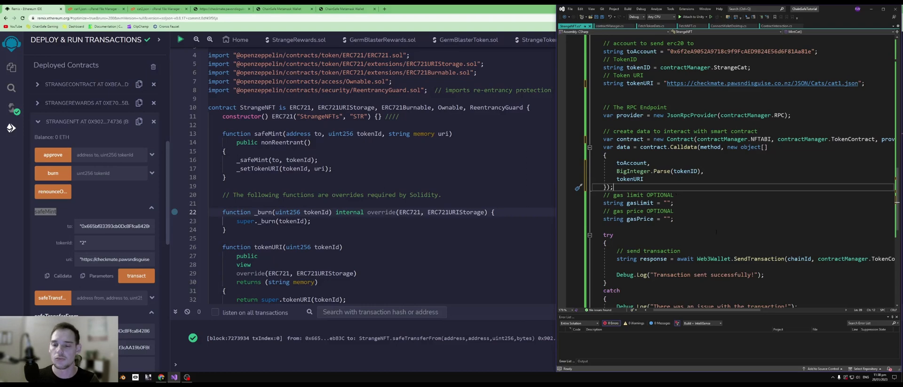
left_click_drag(618, 193, 691, 218)
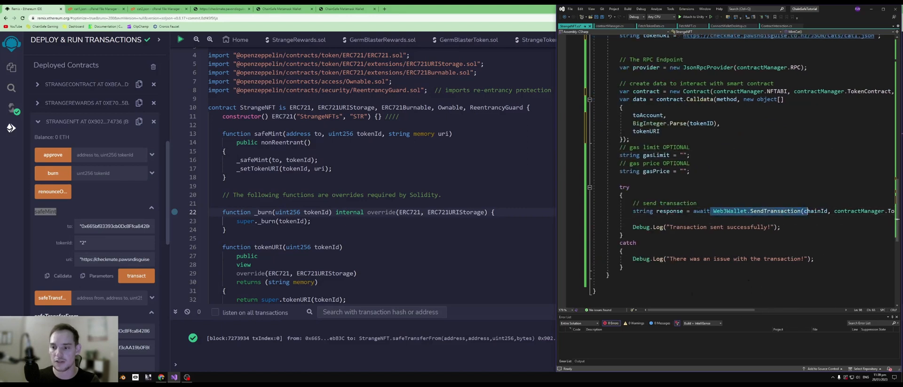
- Reword the logs to report the token as minted on success and 'an issue with minting the NFT' on failure
scroll("right", 3)
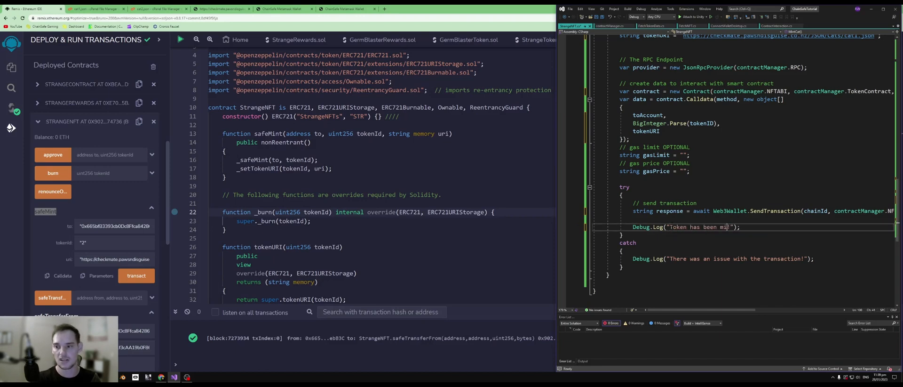
type("inted!")
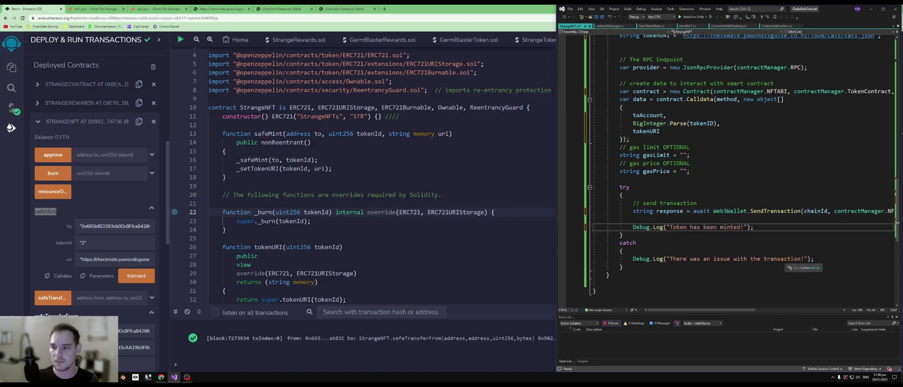
double_click(734, 259)
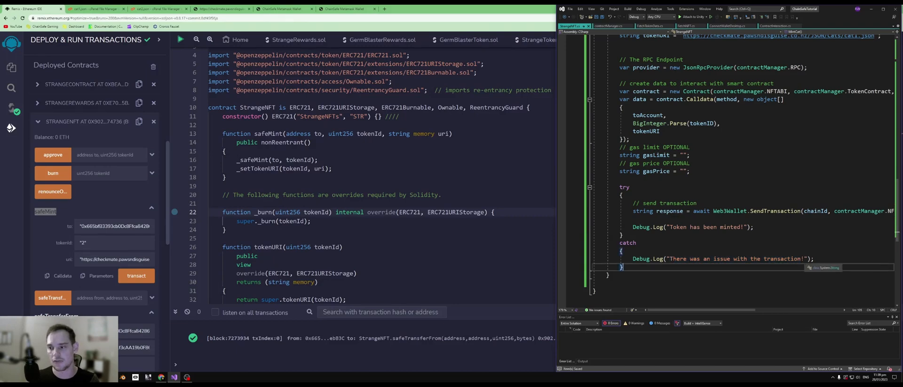
double_click(794, 259)
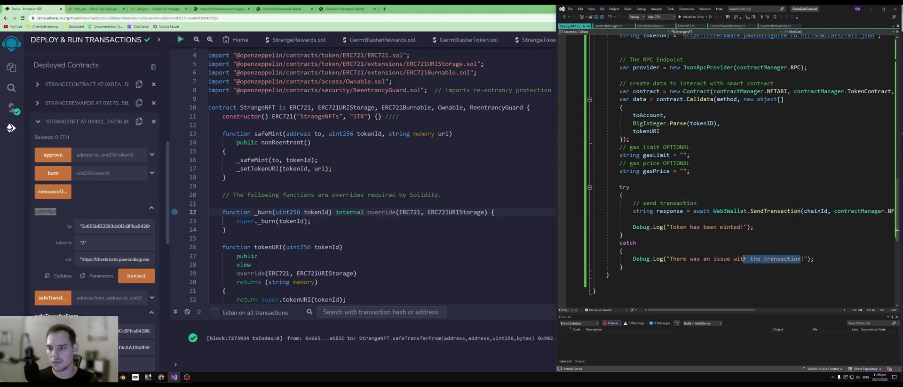
type("minting")
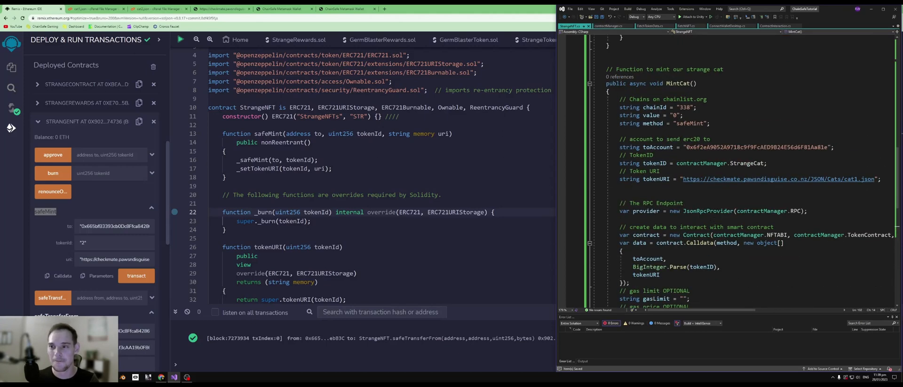
scroll("down", 3)
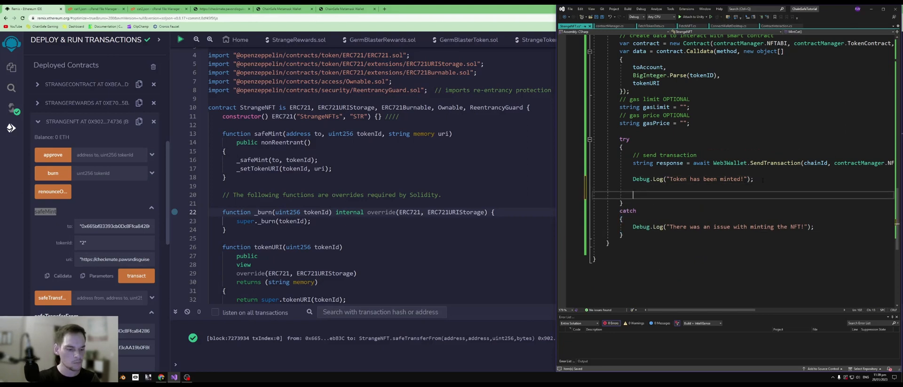
- Set StrangeCatStatus.text to "THE PLAYER OWNS THE STRANGE CAT NFT" after the success log
type("St")
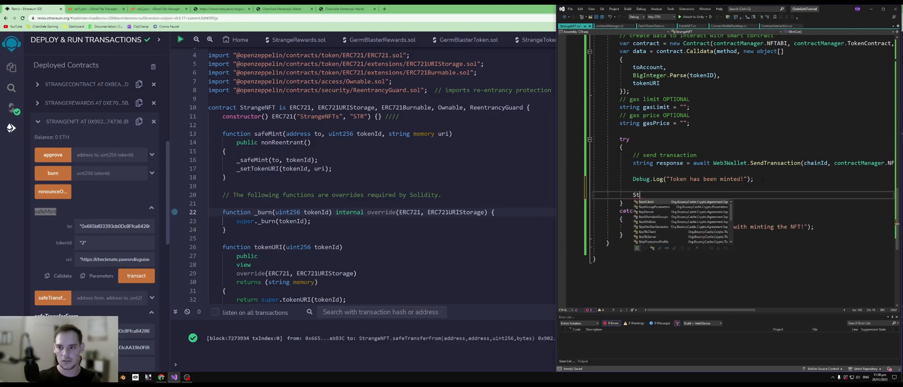
type("rangeCatStatus")
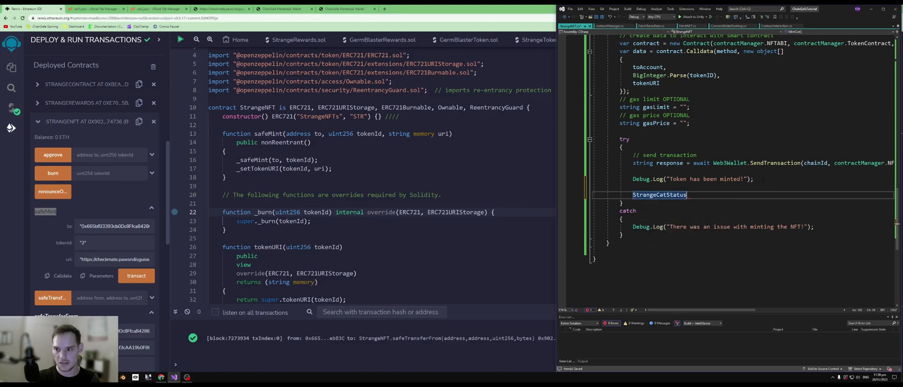
type(".text = \"")
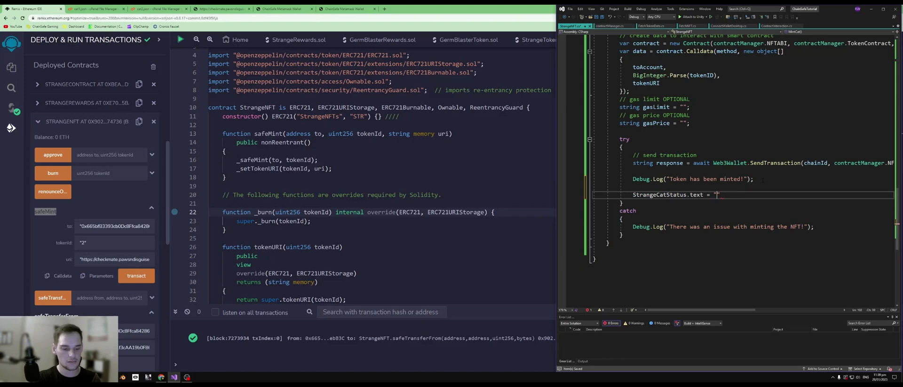
type("The ple")
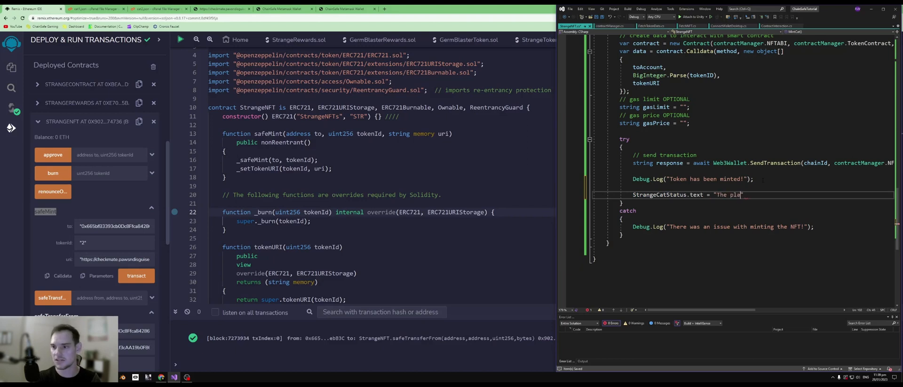
type("THE PLAYER")
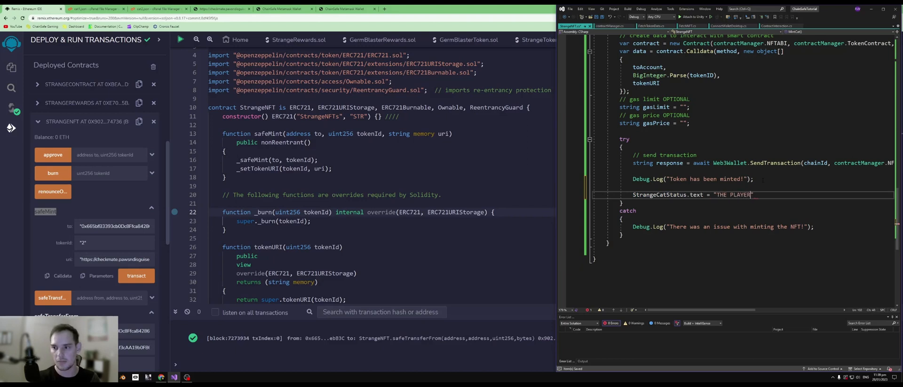
type("OWNS")
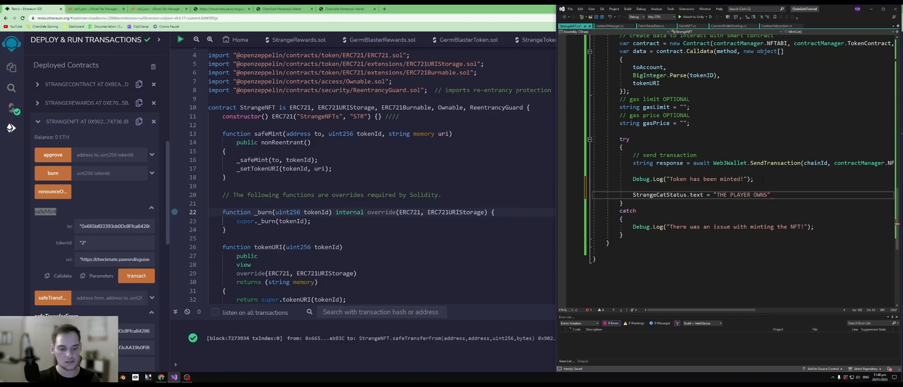
type("THE STRASN")
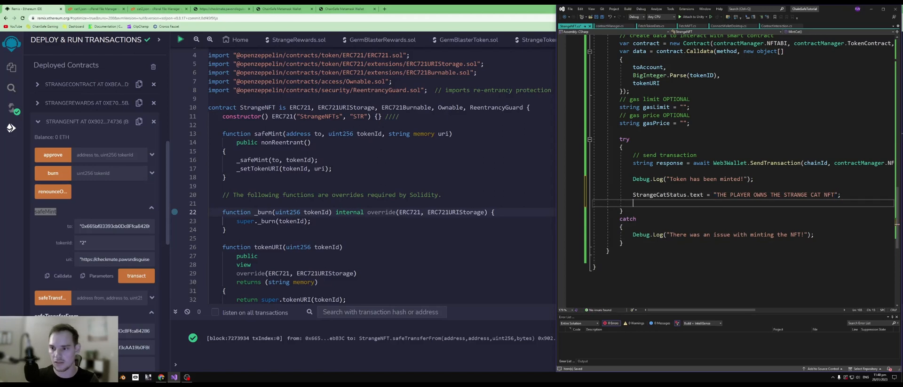
- Add the line coloring StrangeCatStatus green with Color.green
type("StrangeCatStatus.text")
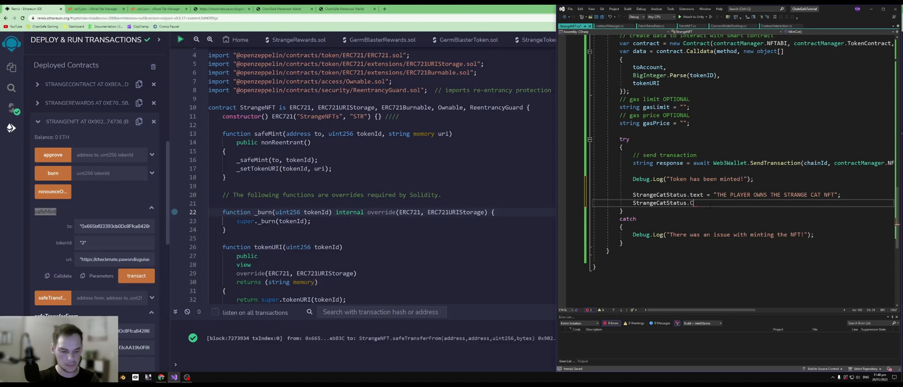
type(".")
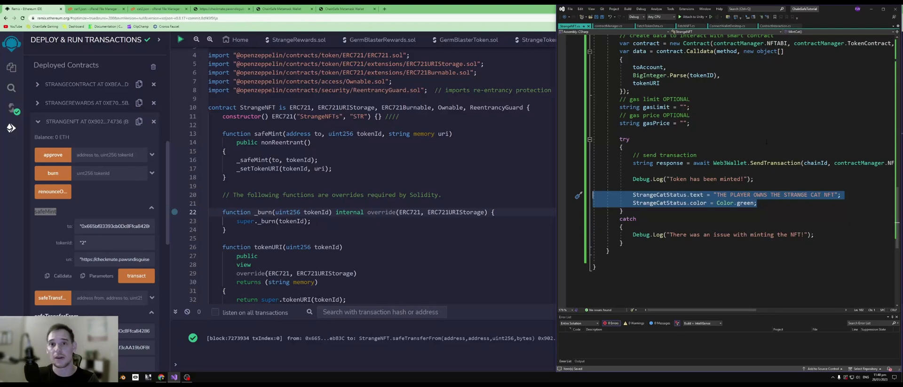
mouse_move(744, 204)
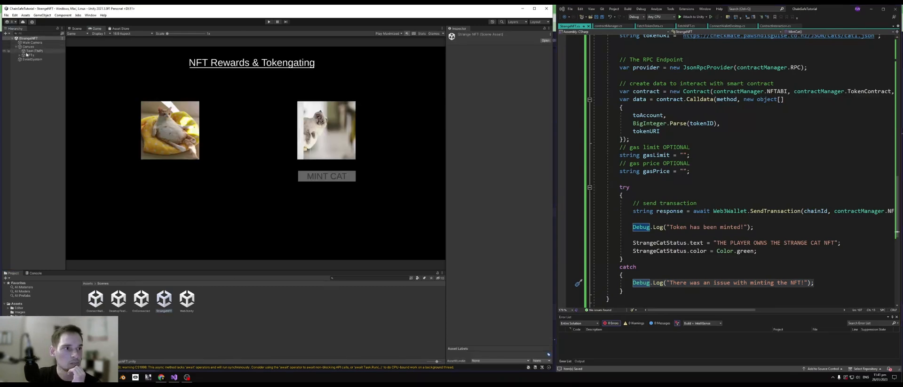
- Assign StrangeNFT > MintCat to the MINT CAT button's On Click() and save the scene
left_click(32, 59)
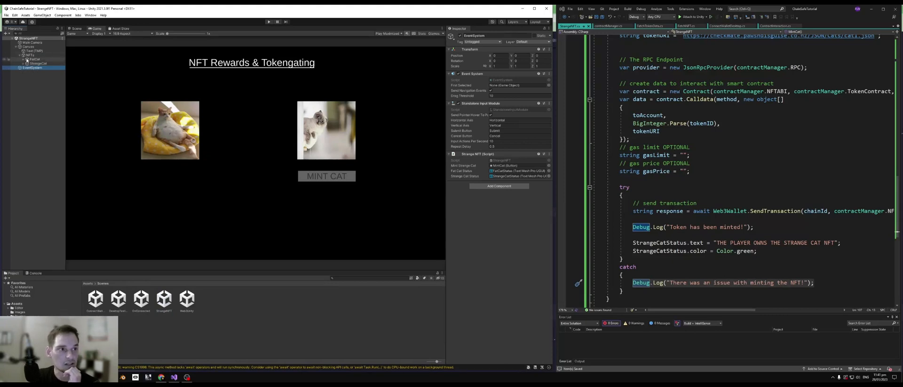
left_click(33, 67)
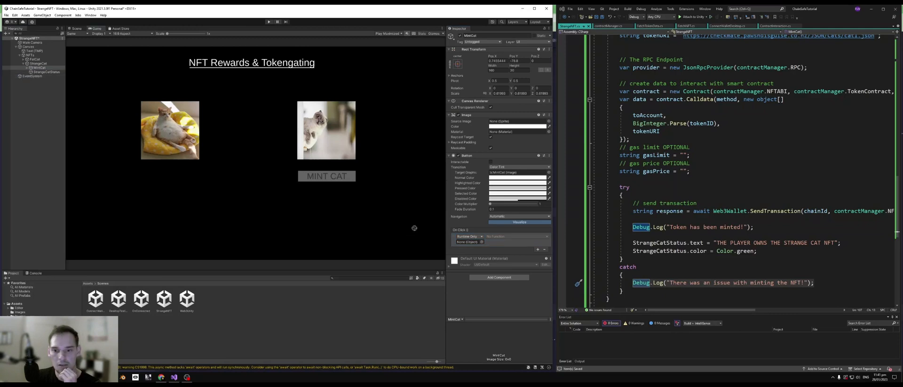
left_click(518, 236)
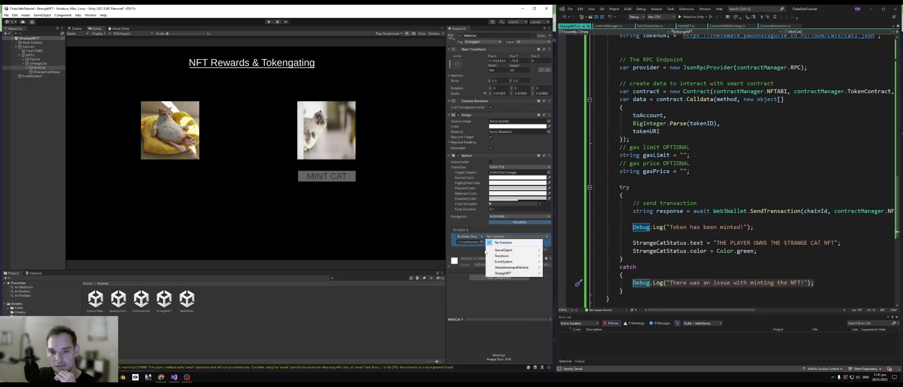
left_click(501, 273)
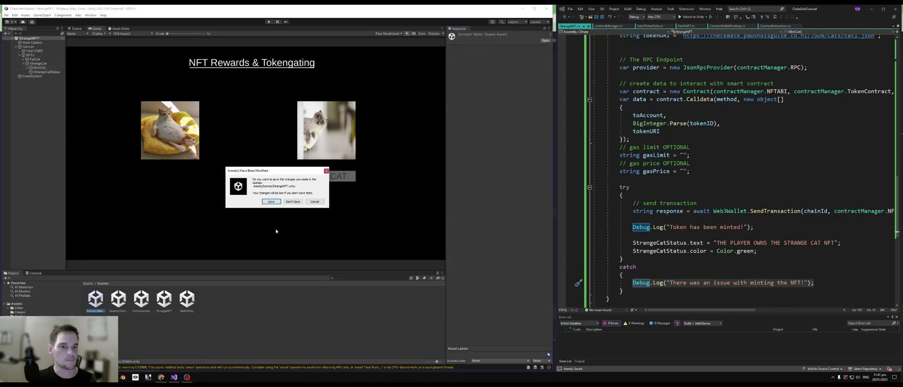
left_click(292, 201)
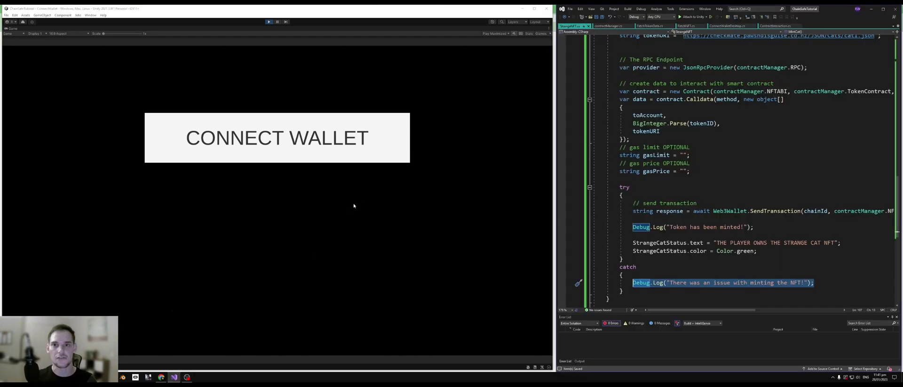
mouse_move(657, 227)
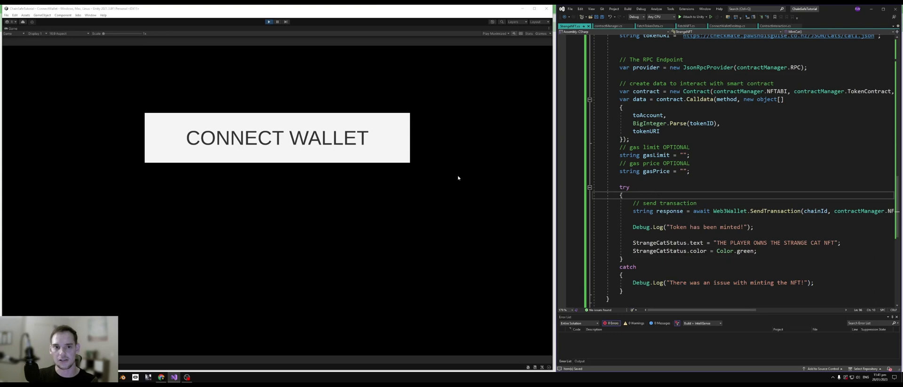
mouse_move(309, 238)
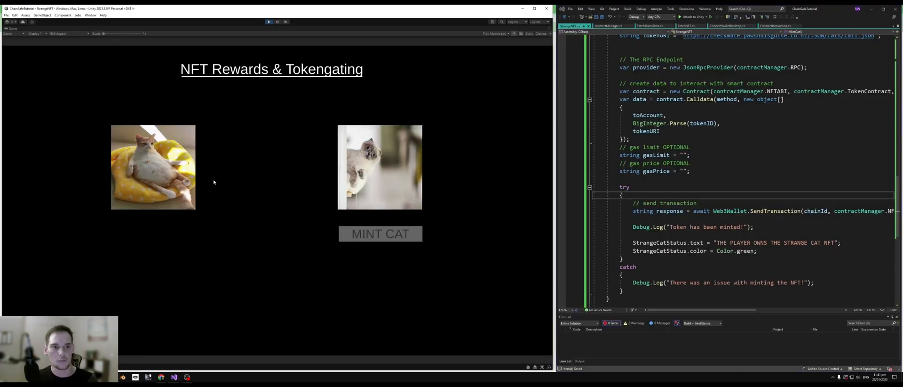
- Request minting the Strange Cat NFT from the NFT Rewards screen in the running game
left_click(380, 234)
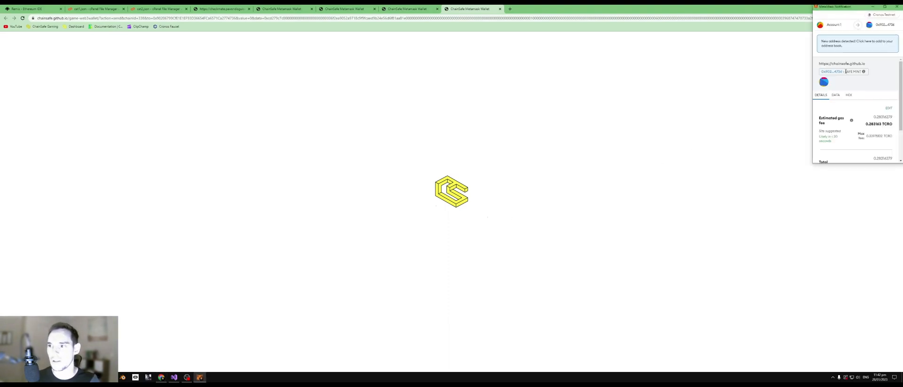
- Confirm the Strange Cat mint transaction with its gas fee in the MetaMask popup
double_click(848, 72)
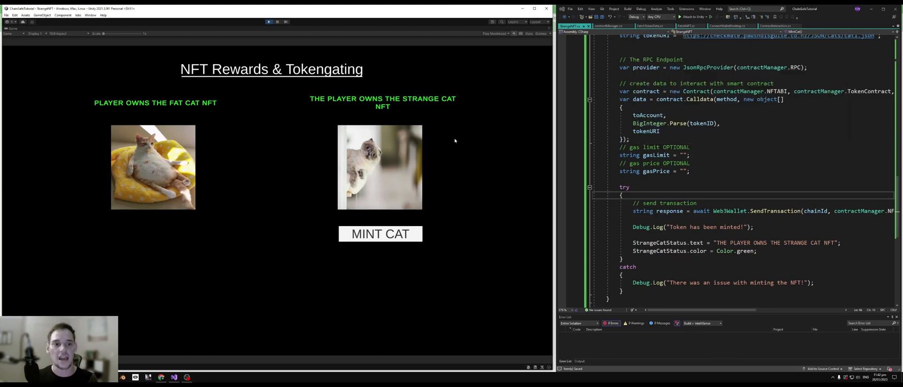
mouse_move(403, 164)
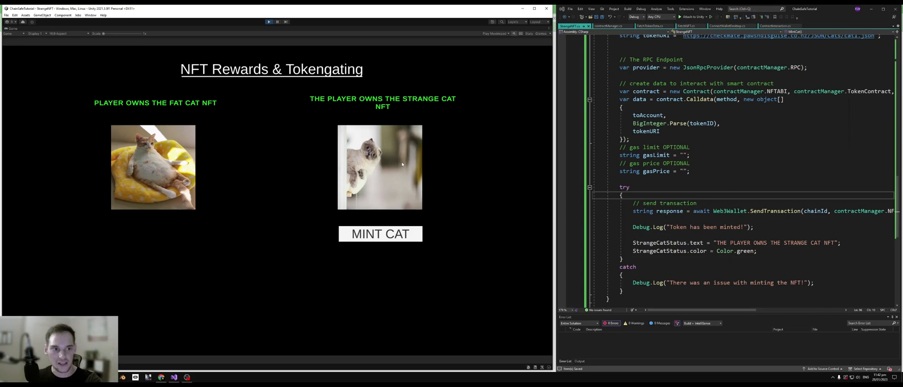